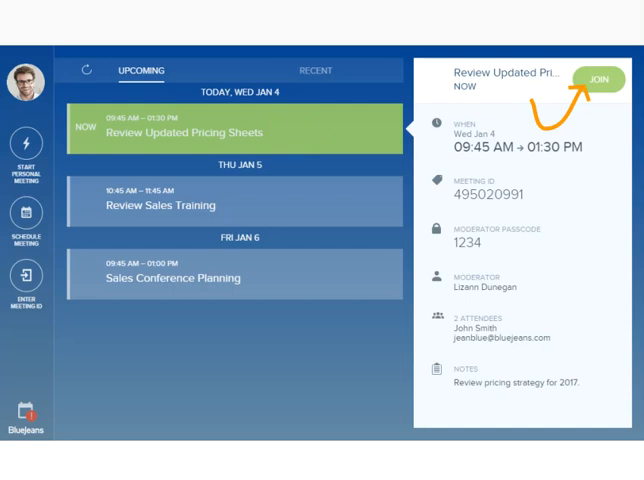
Join the Review Updated Pricing Sheets meeting from the Upcoming list.
{"action": "left_click", "coordinate": [598, 80]}
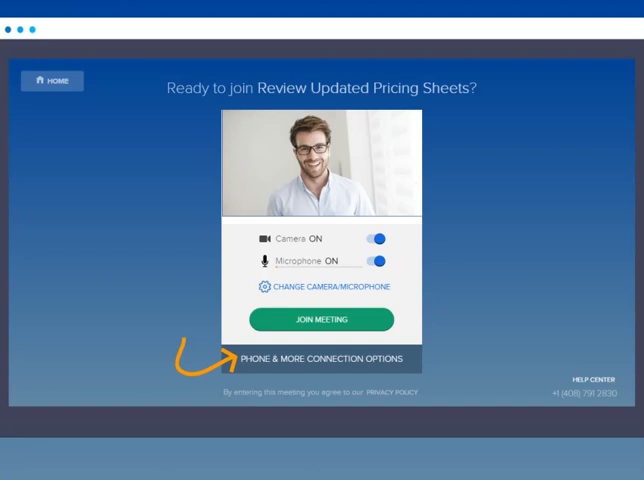
{"action": "left_click", "coordinate": [320, 358]}
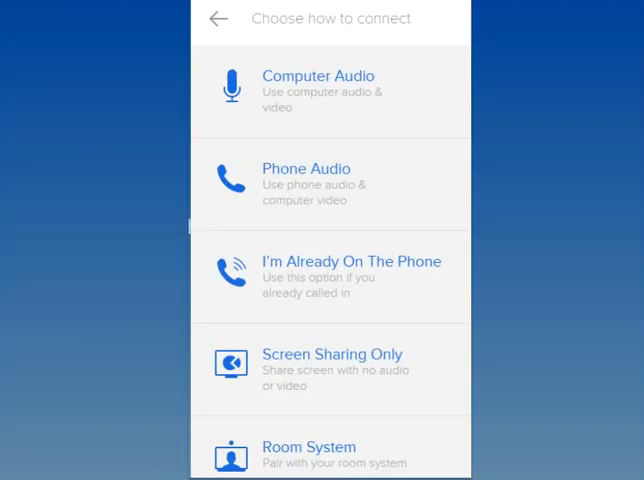
{"action": "mouse_move", "coordinate": [330, 368]}
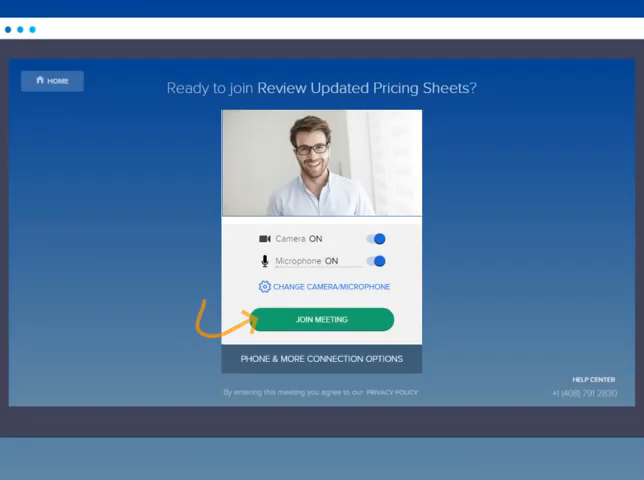
Enter the meeting from the preview with camera and microphone on.
{"action": "left_click", "coordinate": [316, 320]}
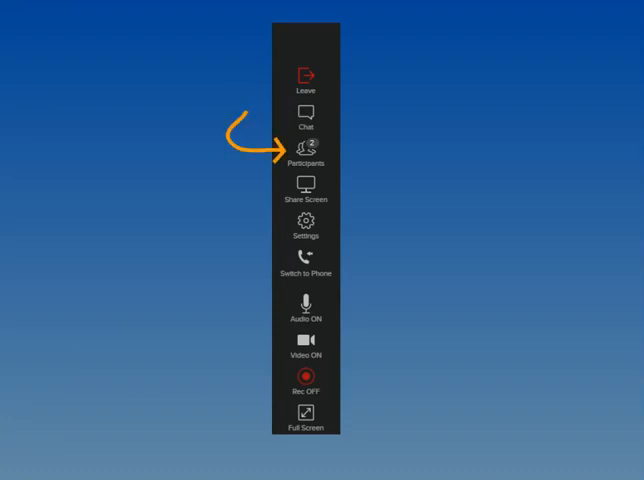
{"action": "left_click", "coordinate": [306, 152]}
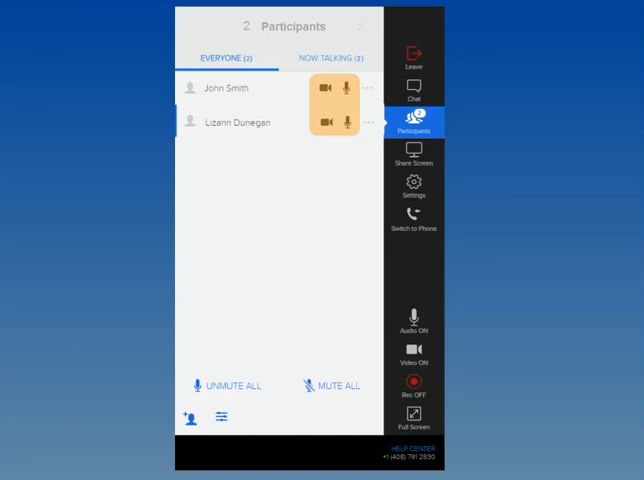
{"action": "left_click", "coordinate": [336, 60]}
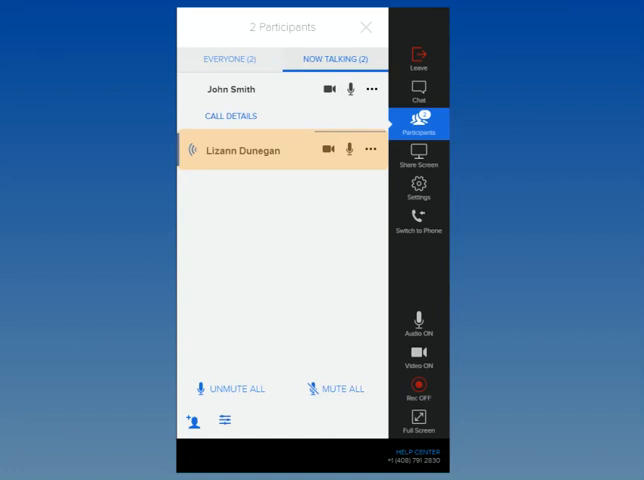
{"action": "left_click", "coordinate": [346, 152]}
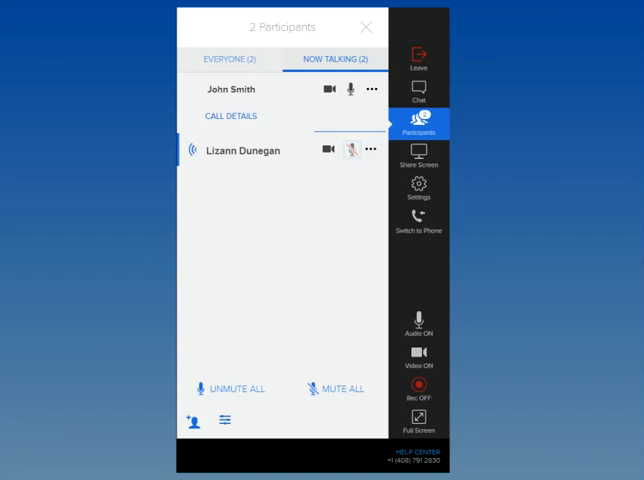
{"action": "left_click", "coordinate": [418, 128]}
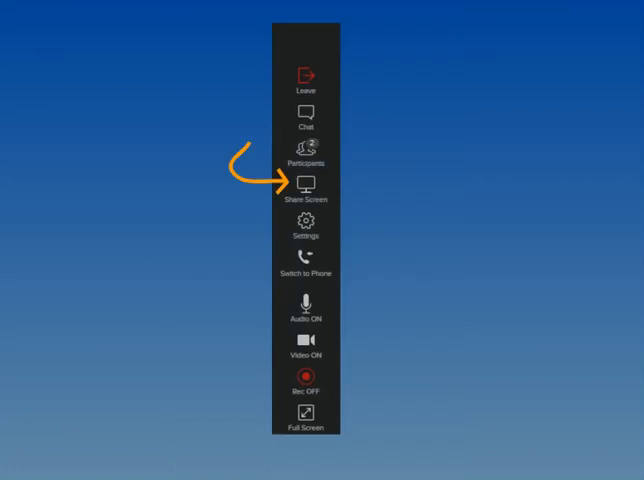
{"action": "left_click", "coordinate": [308, 188]}
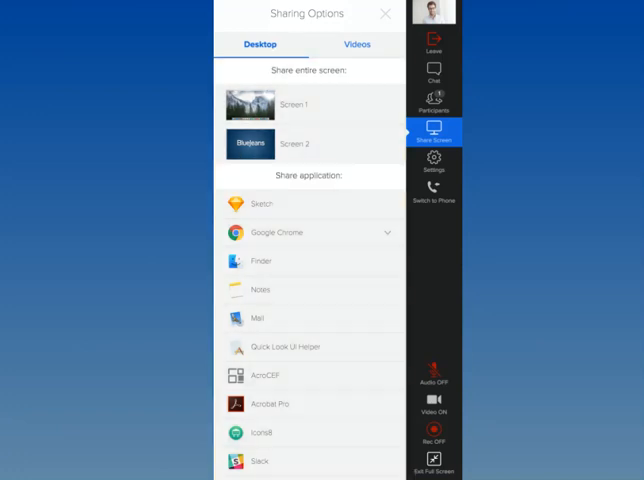
{"action": "left_click", "coordinate": [356, 44]}
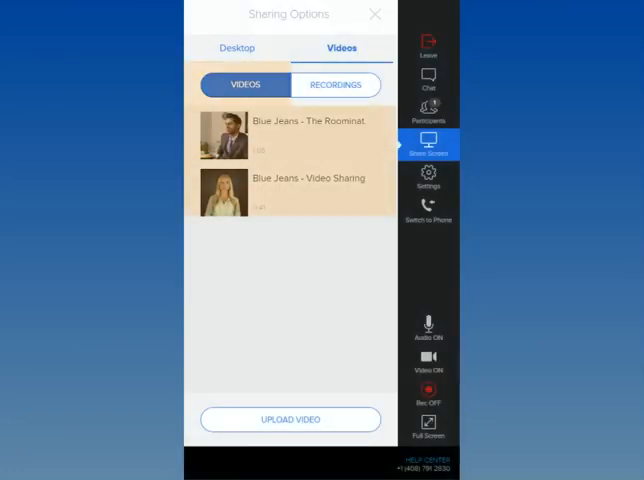
{"action": "left_click", "coordinate": [336, 84]}
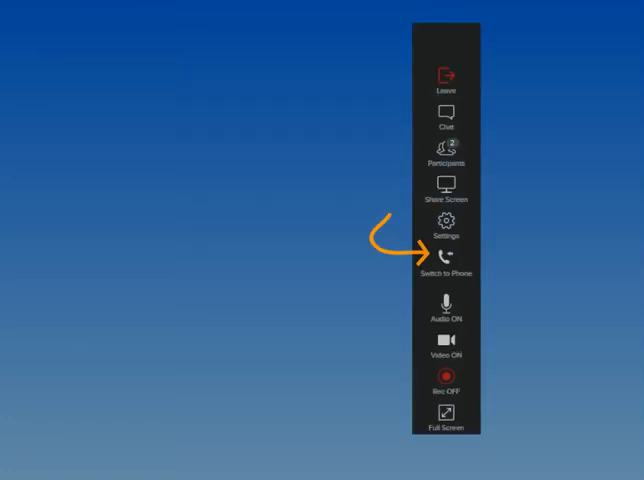
Check the Switch to Phone dial-in details and dismiss them.
{"action": "left_click", "coordinate": [446, 264]}
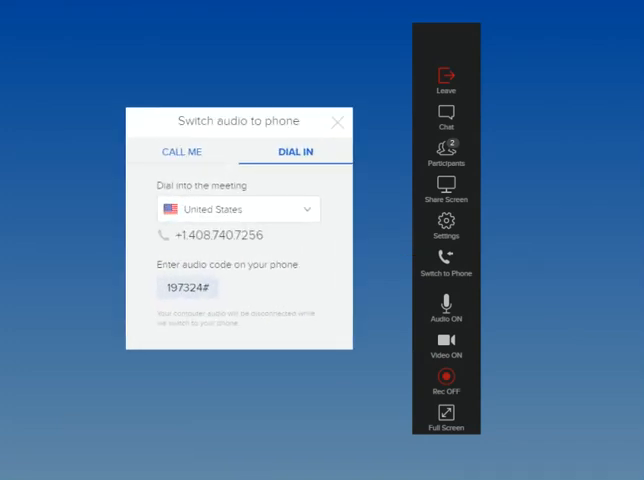
{"action": "left_click", "coordinate": [336, 122]}
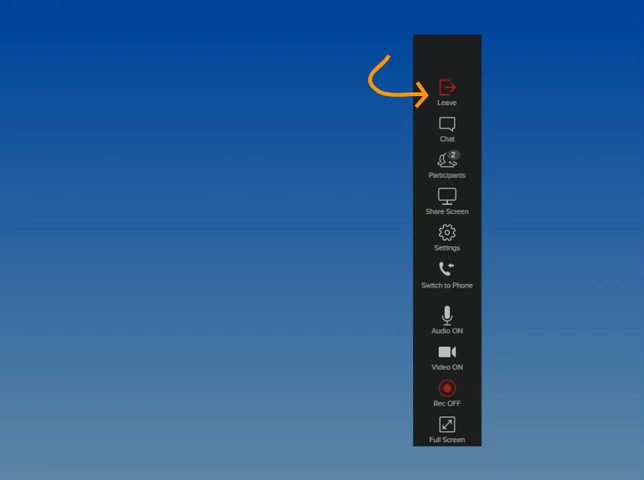
Start leaving the meeting and view the Drop Everyone choices.
{"action": "left_click", "coordinate": [448, 88]}
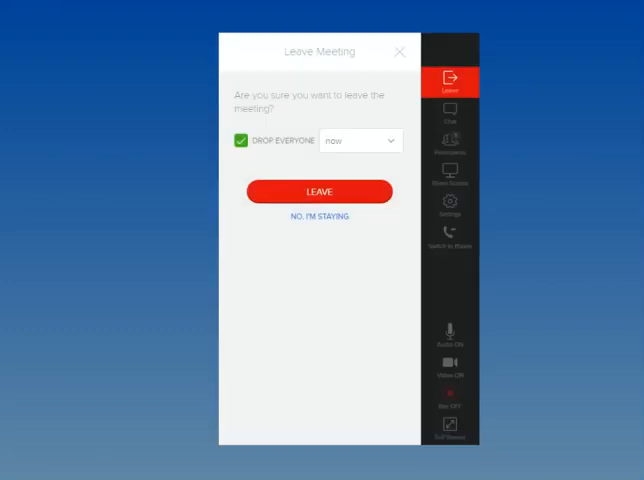
{"action": "left_click", "coordinate": [360, 140]}
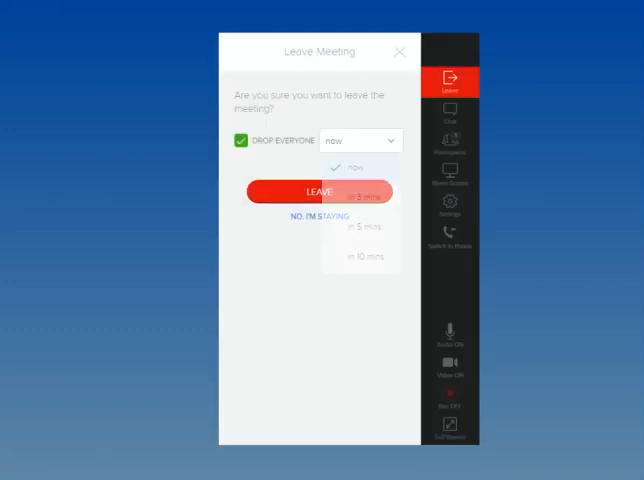